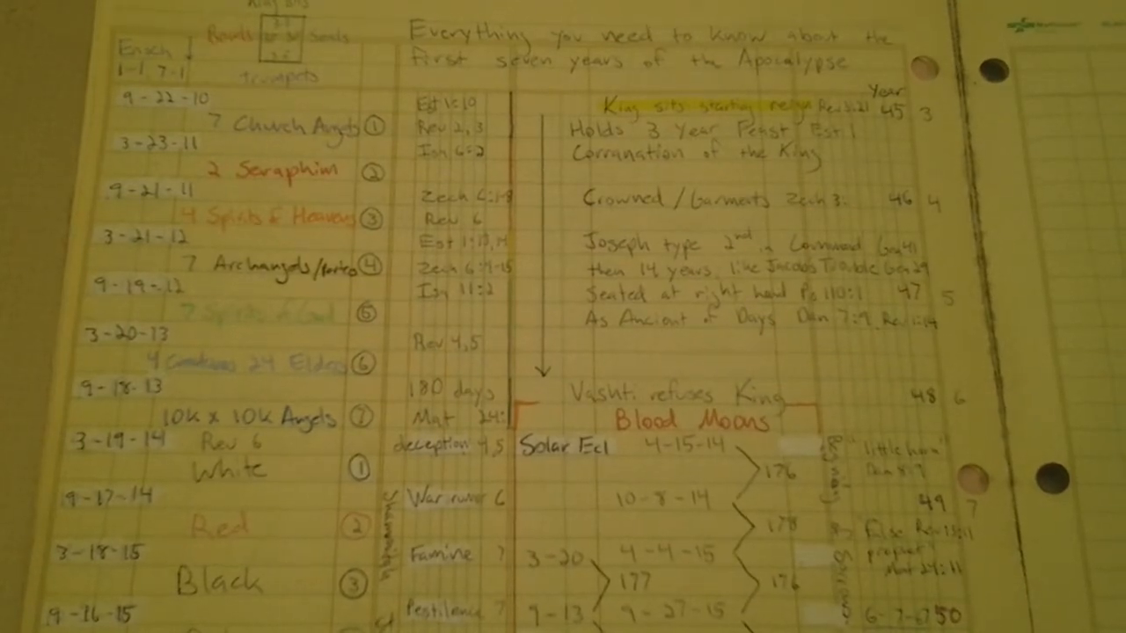
scroll("down", 3)
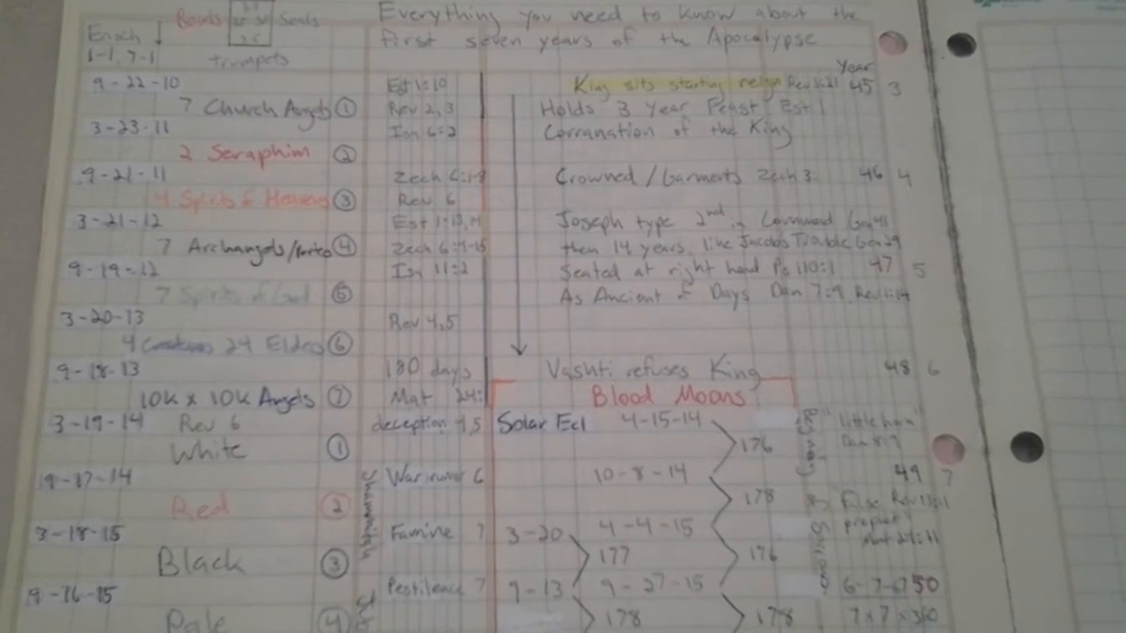
scroll("down", 3)
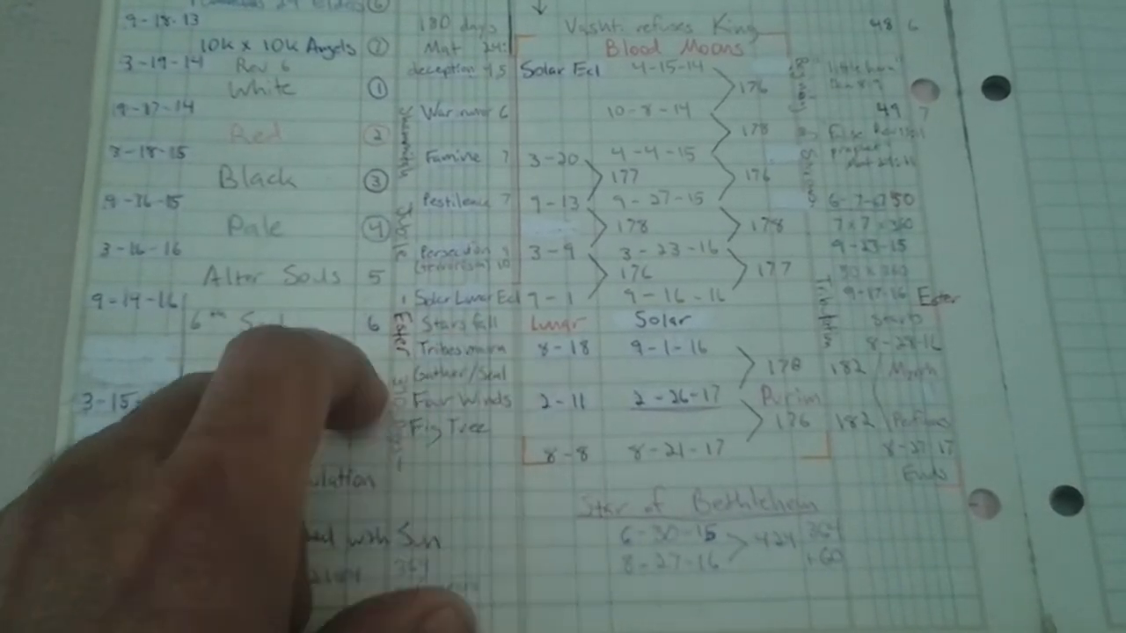
mouse_move(422, 431)
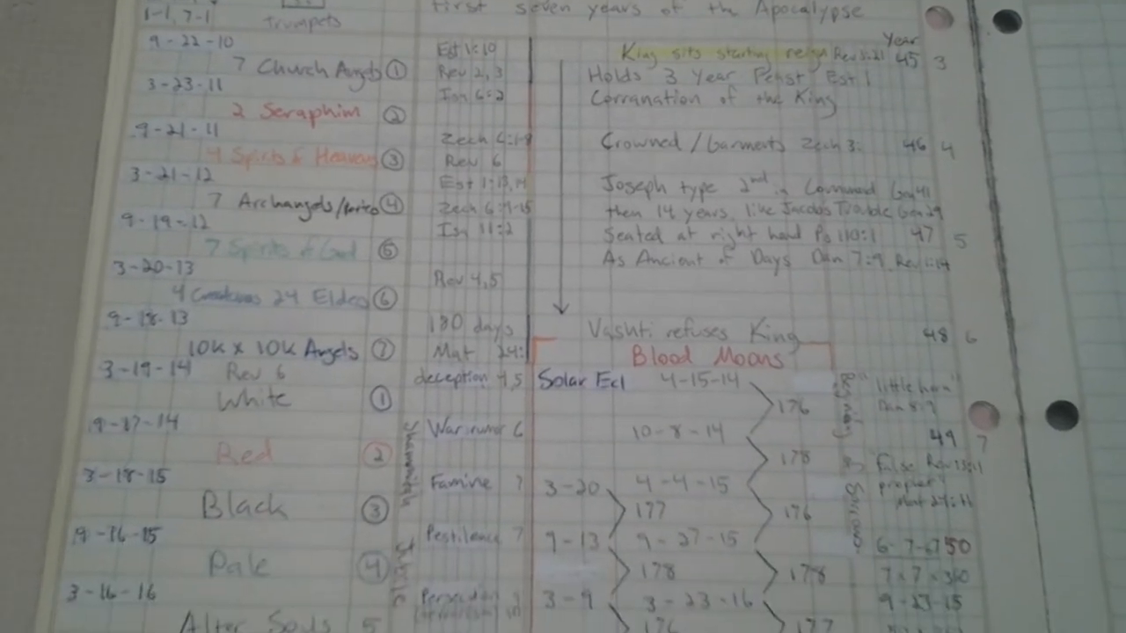
scroll("down", 3)
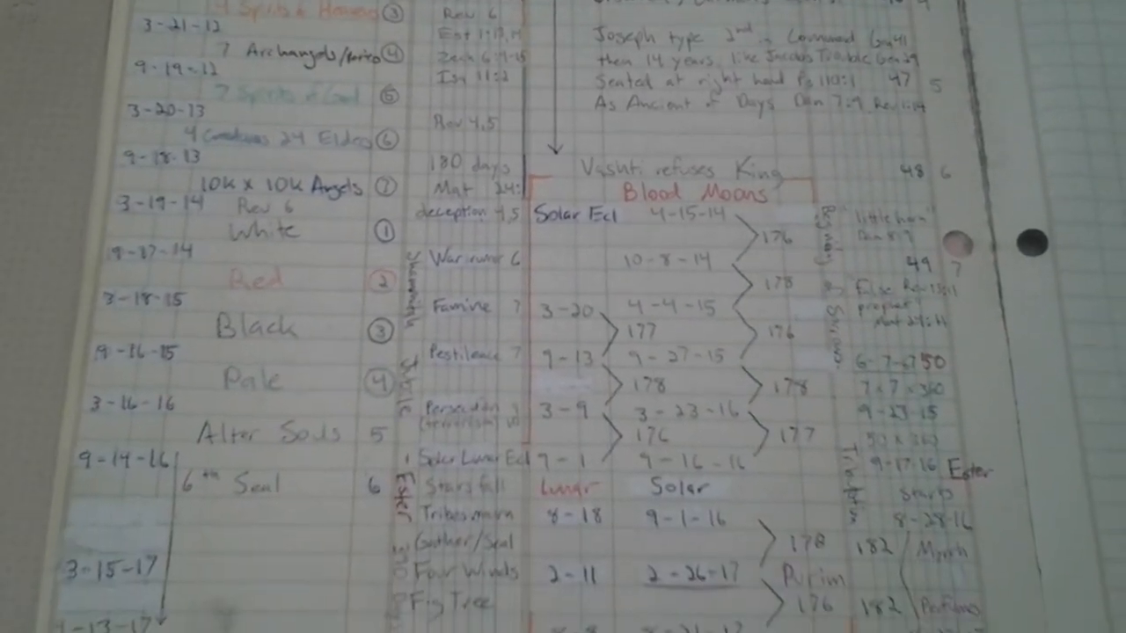
scroll("down", 3)
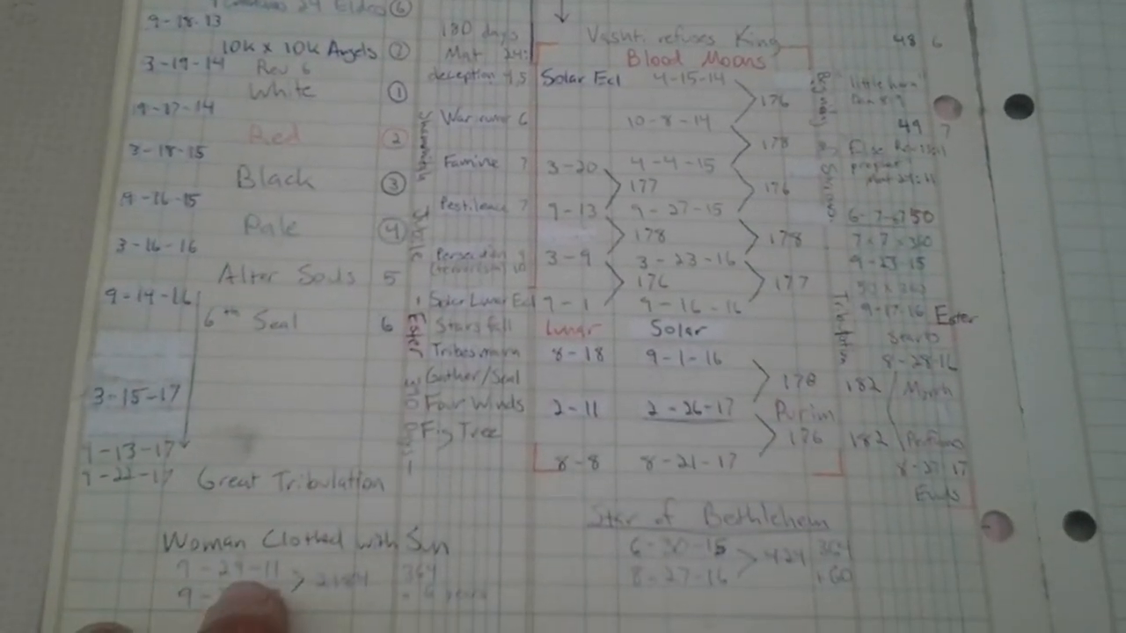